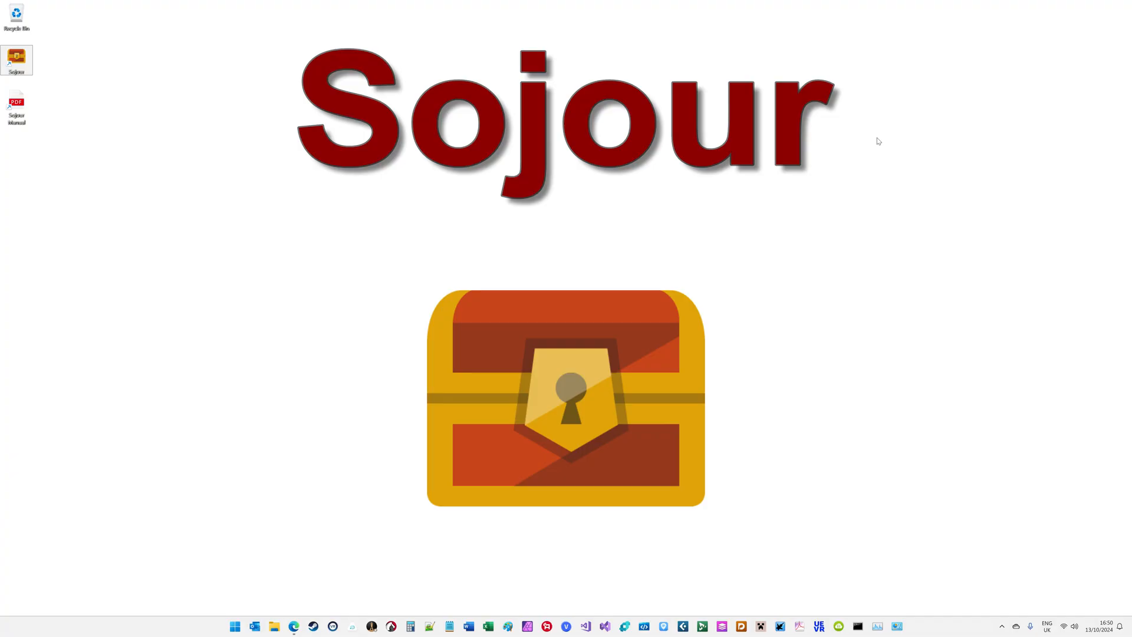
mouse_move(232, 104)
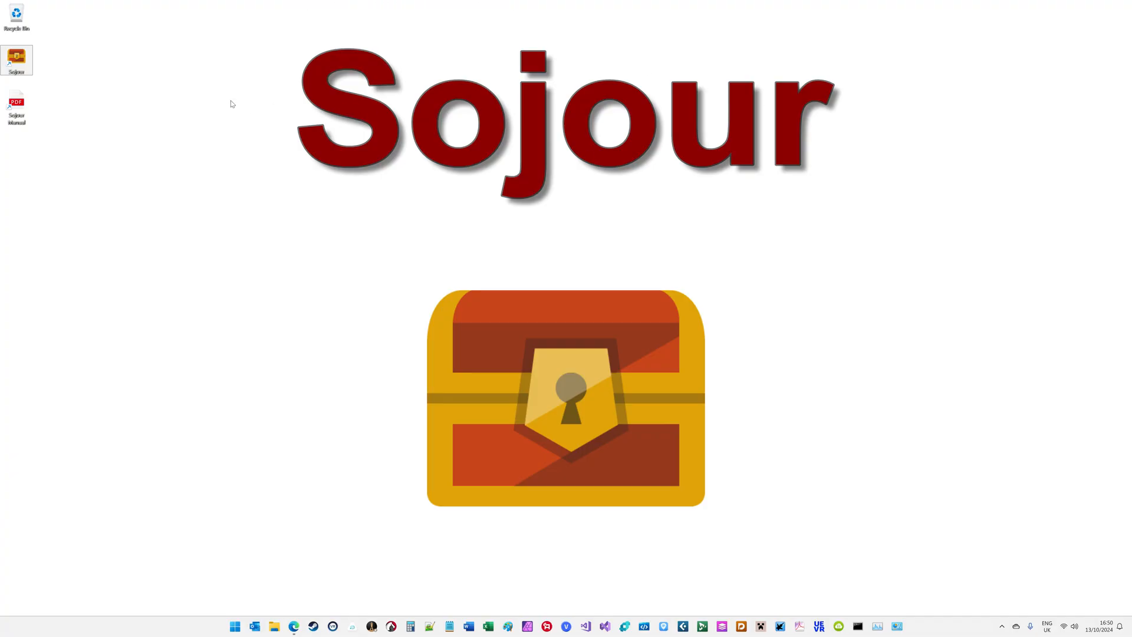
mouse_move(197, 209)
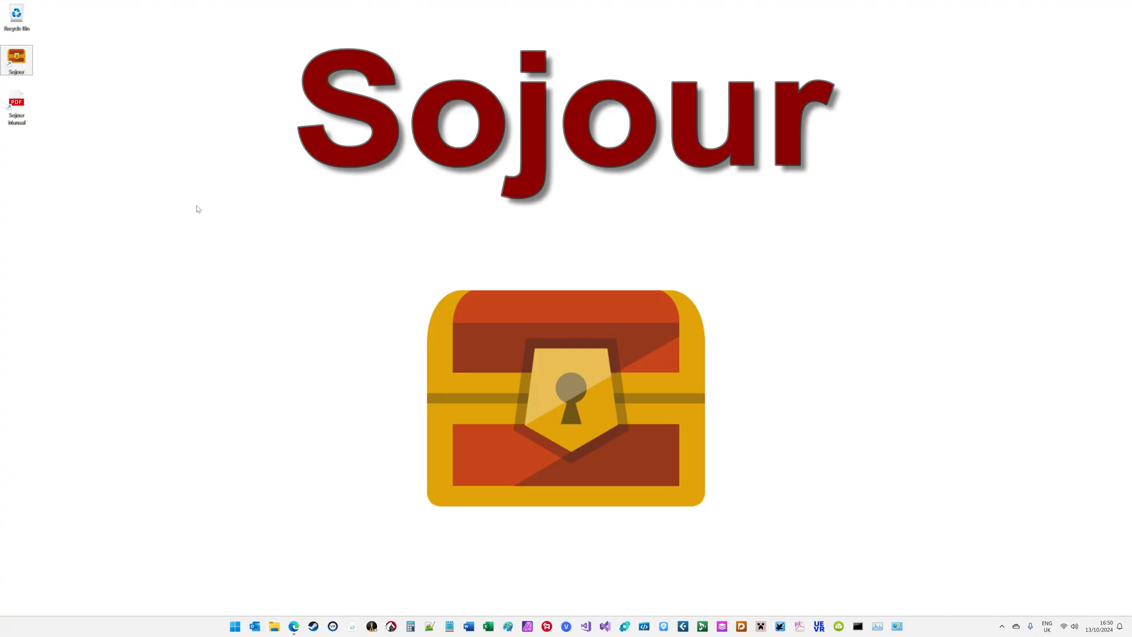
- Launch Sojour from the desktop shortcut, loading the RuneQuest Glorantha Starter Set campaign
double_click(15, 60)
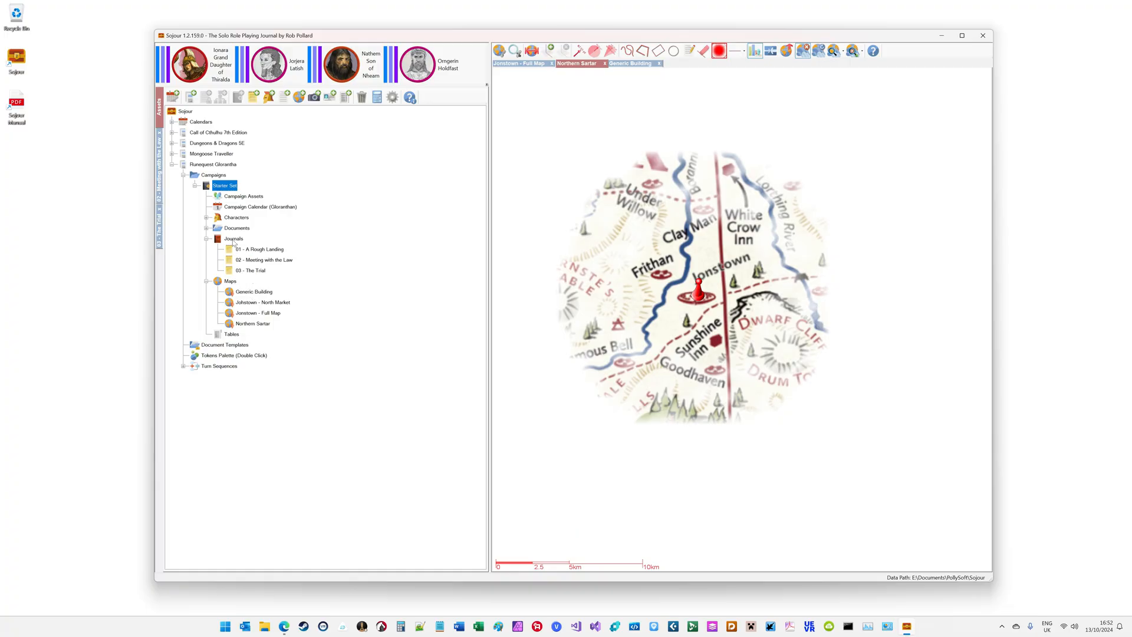
- Add a folder named 'A journal folder' under the Starter Set's Journals node
right_click(233, 238)
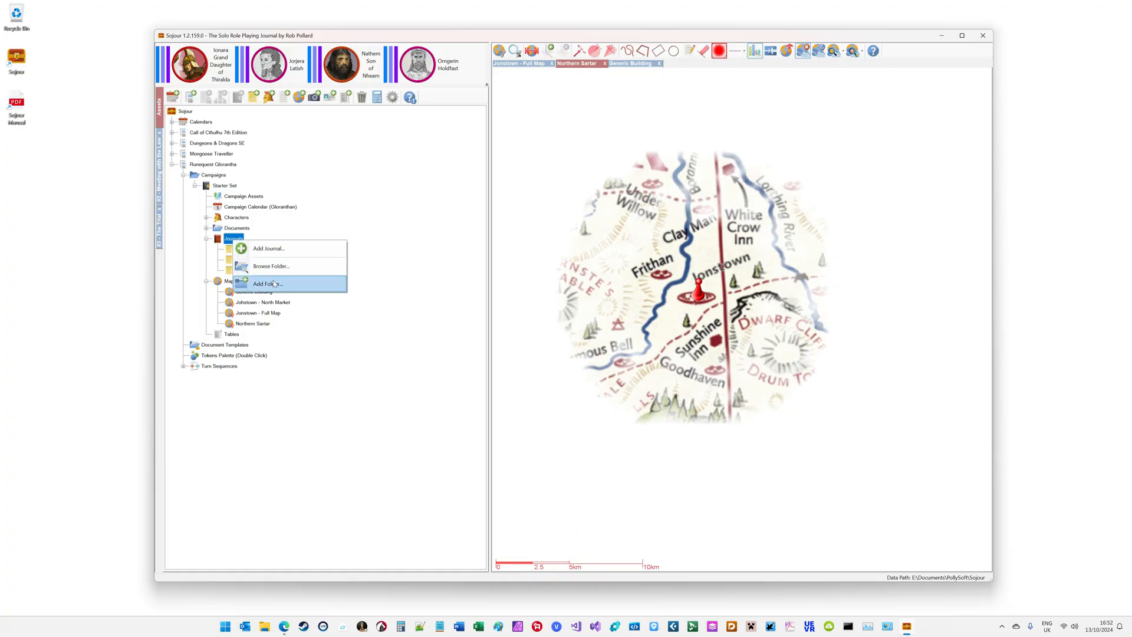
click(268, 282)
text(A journal f)
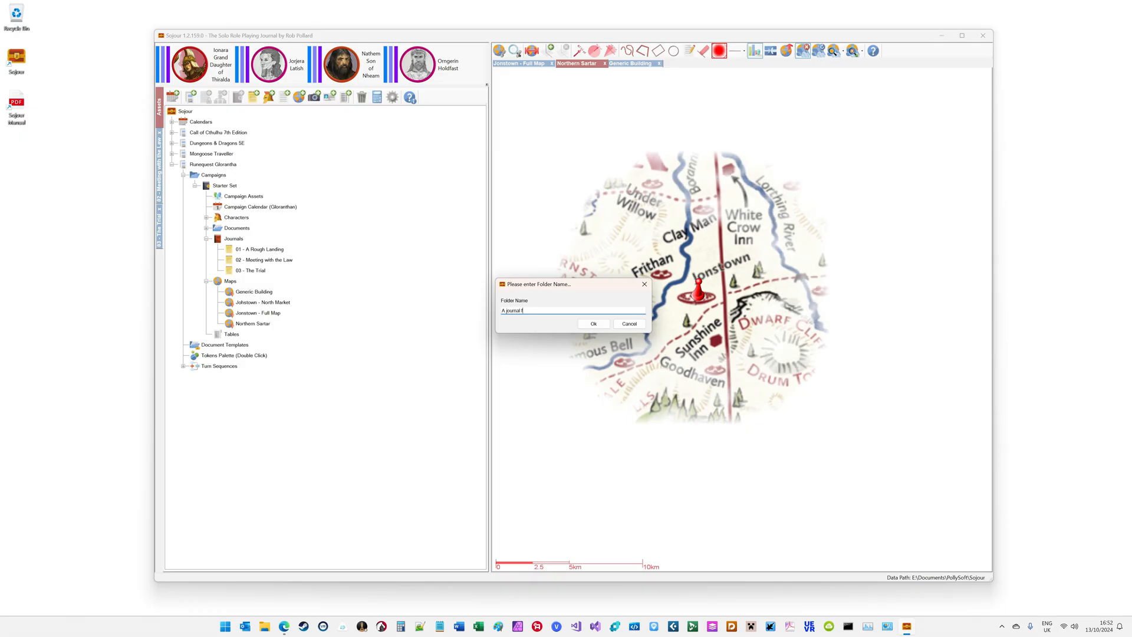
text(older)
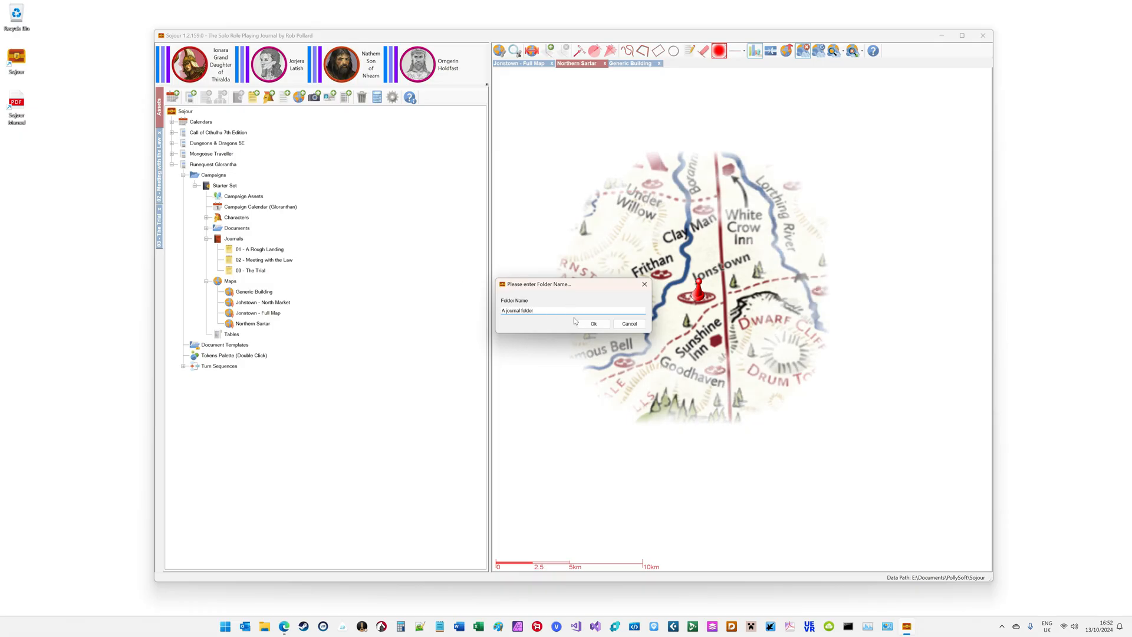
click(592, 323)
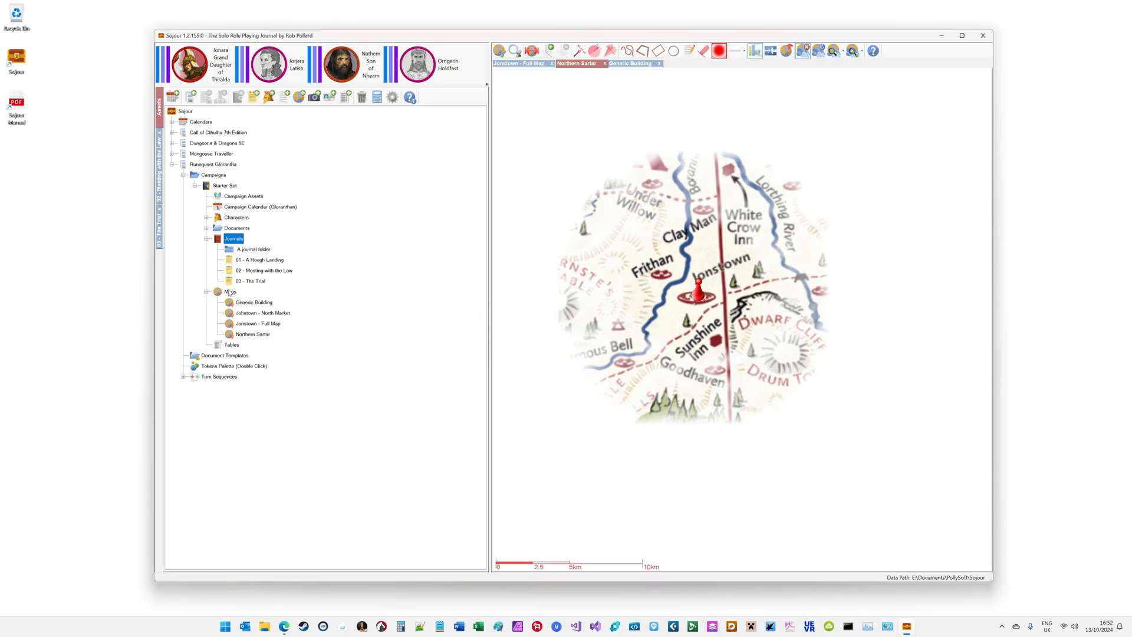
- Add a folder named 'A Map Folder' under the Starter Set's Maps node
right_click(230, 291)
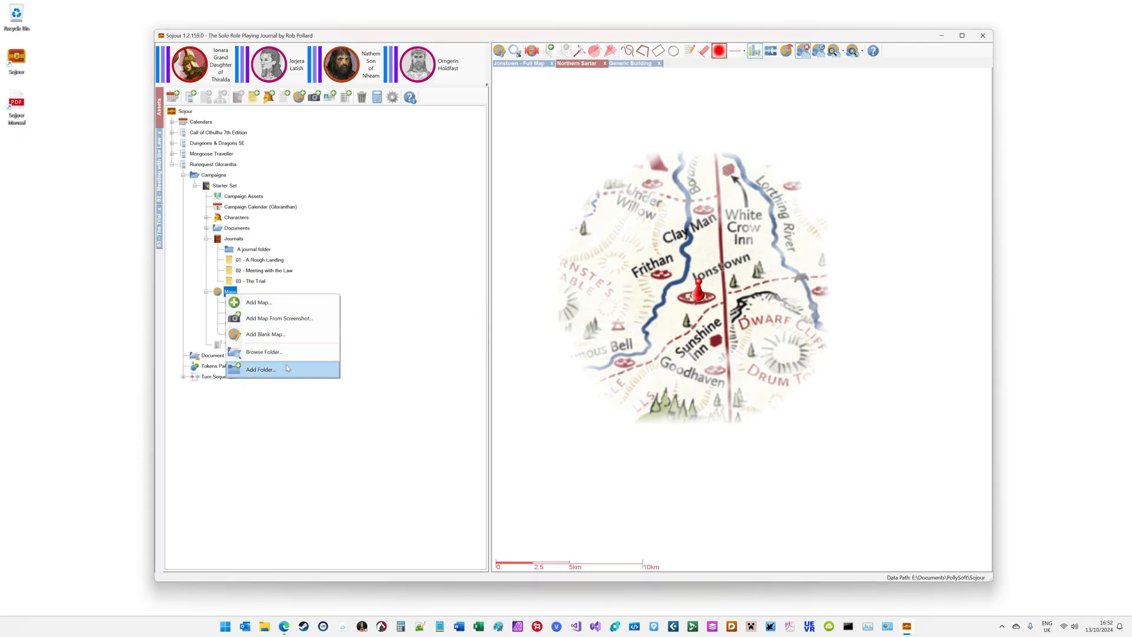
click(260, 369)
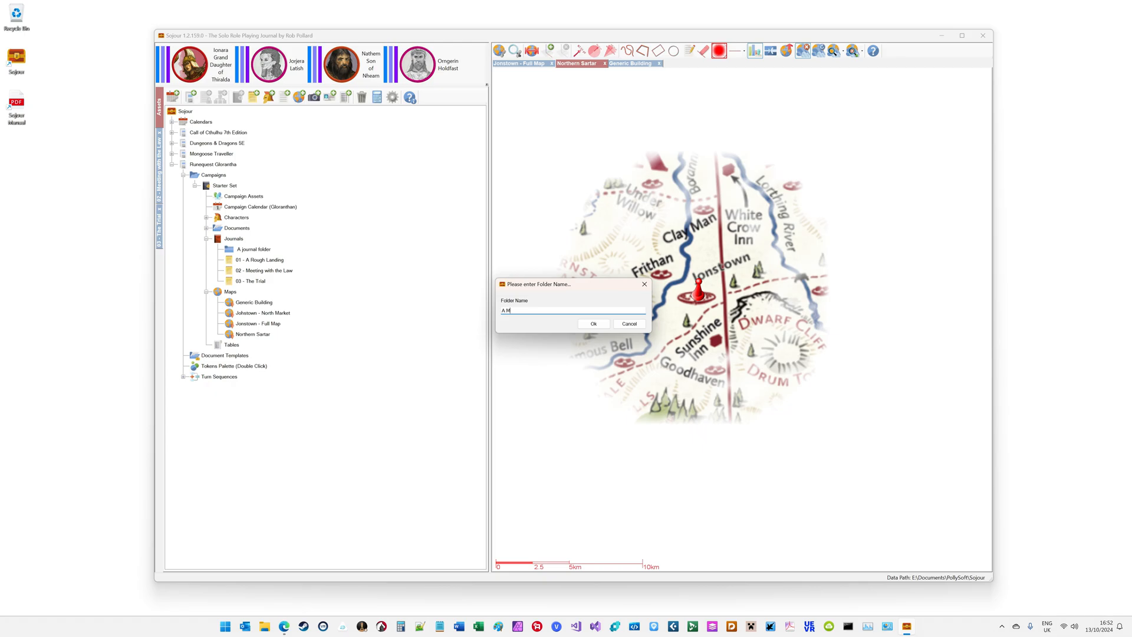
text(ap)
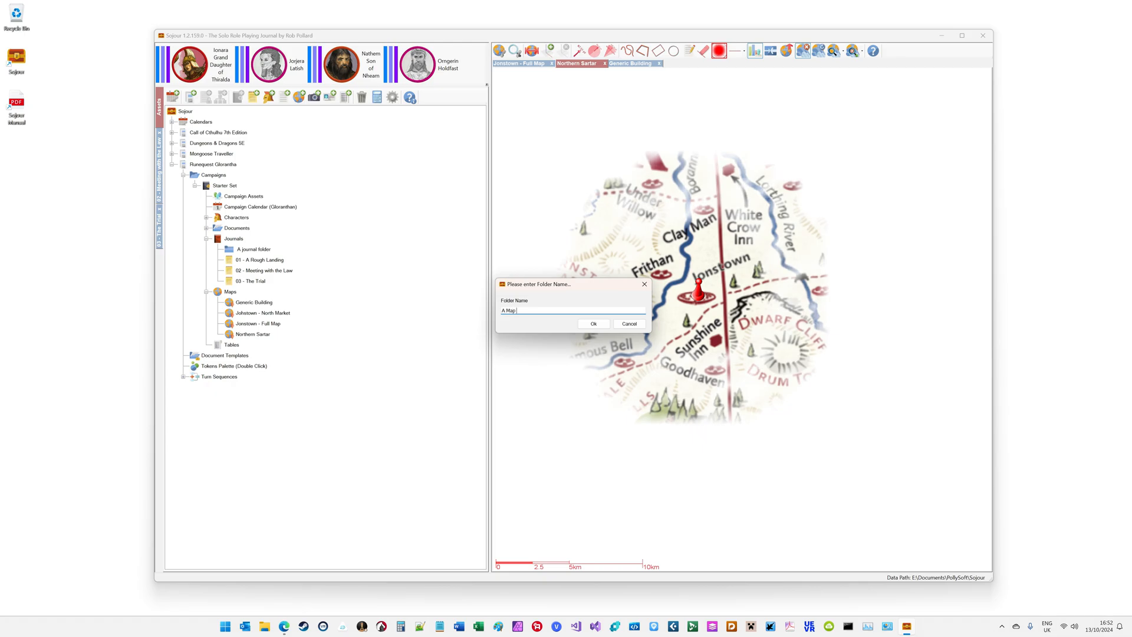
text(Folder)
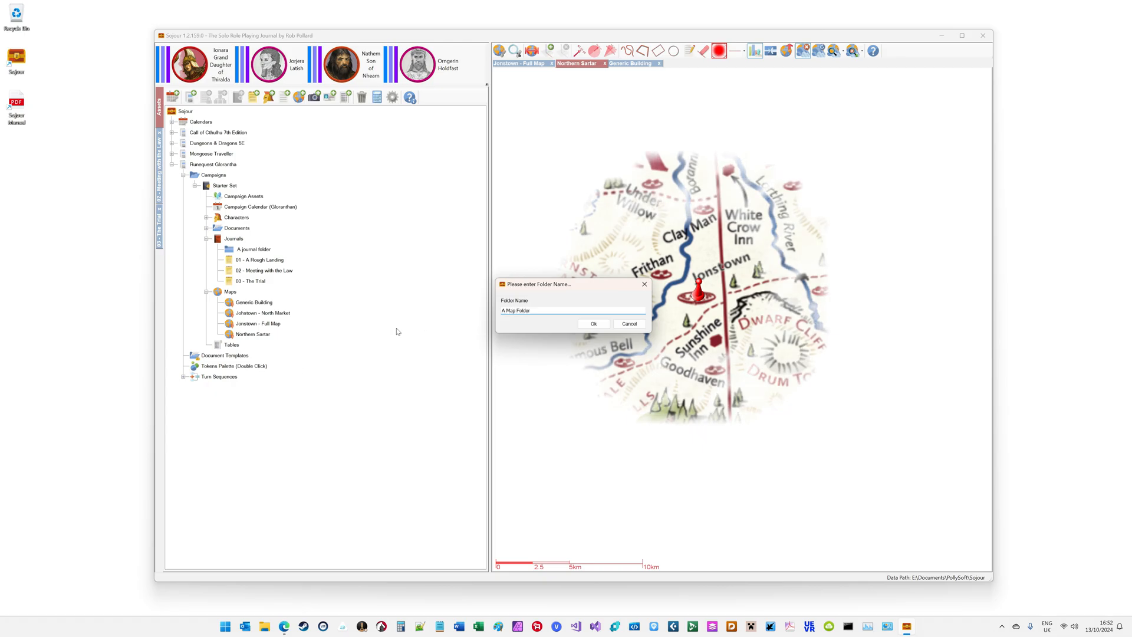
click(593, 323)
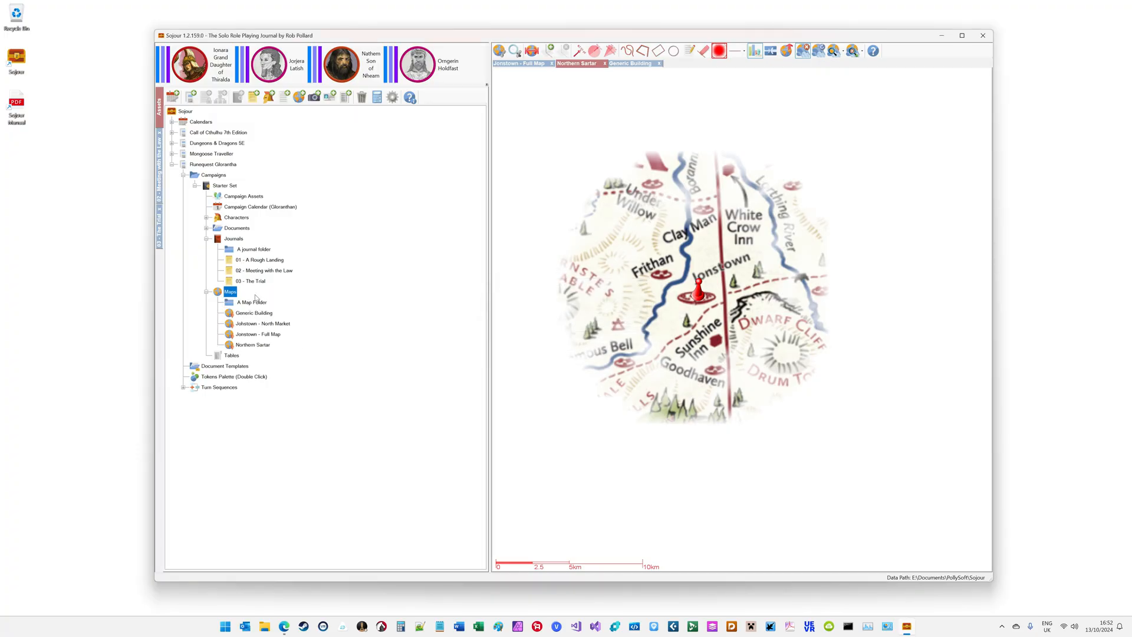
- Move journal 01 - A Rough Landing into A journal folder
right_click(251, 302)
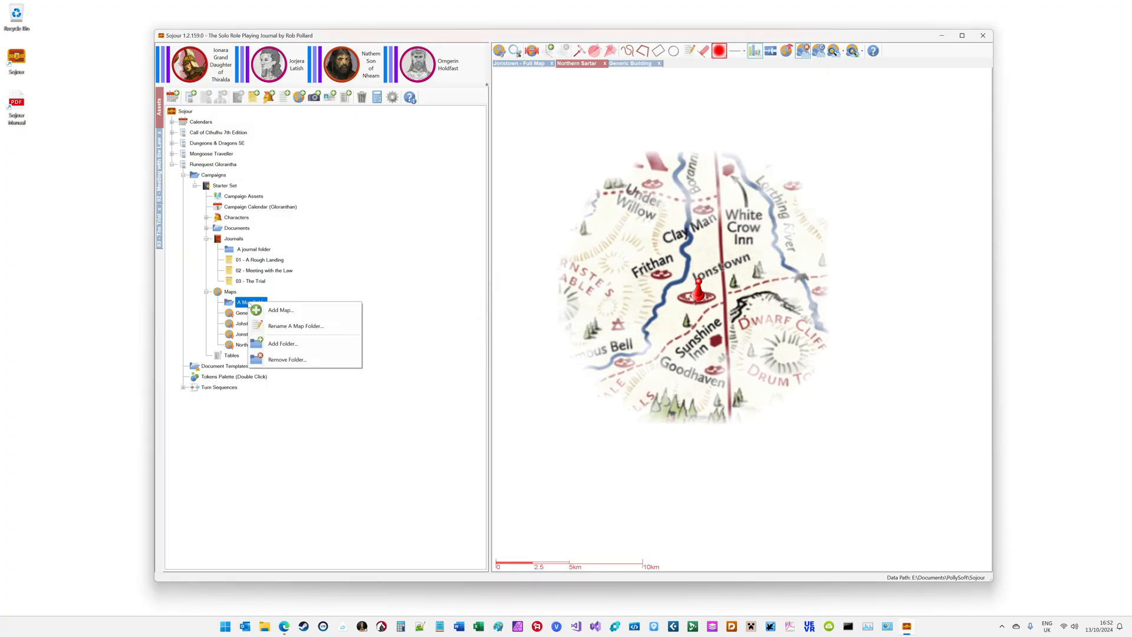
mouse_move(281, 310)
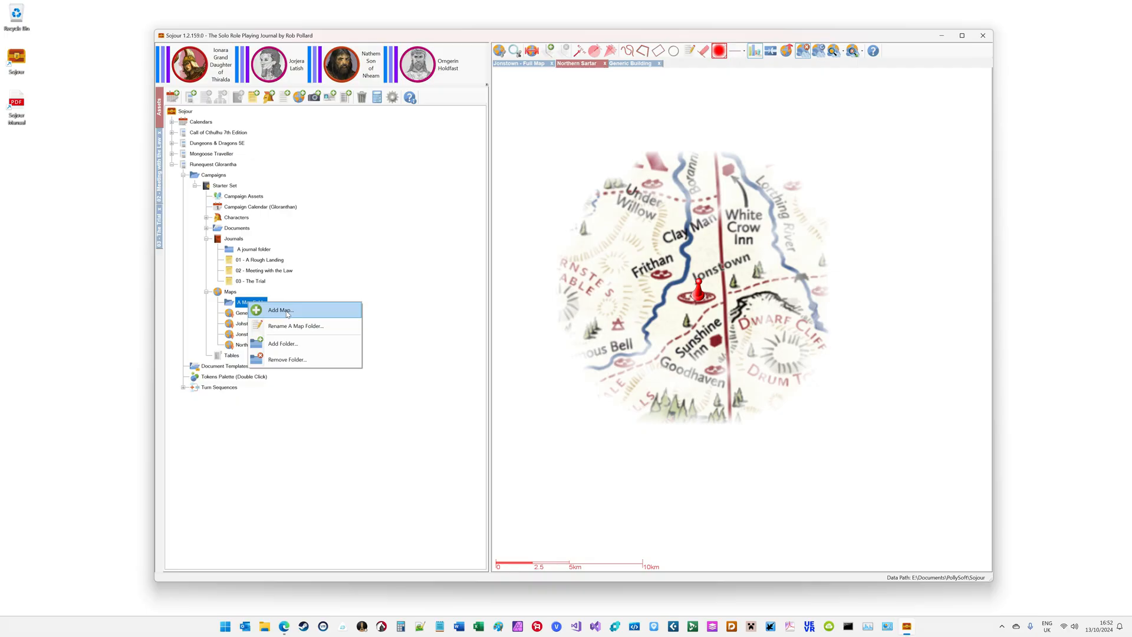
mouse_move(295, 325)
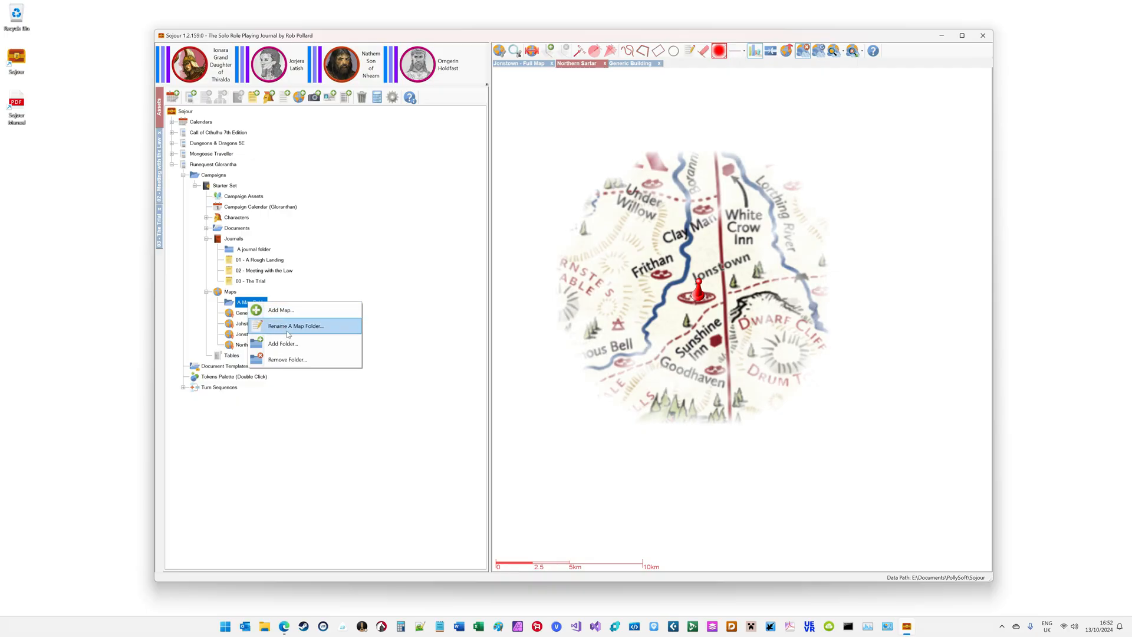
mouse_move(281, 310)
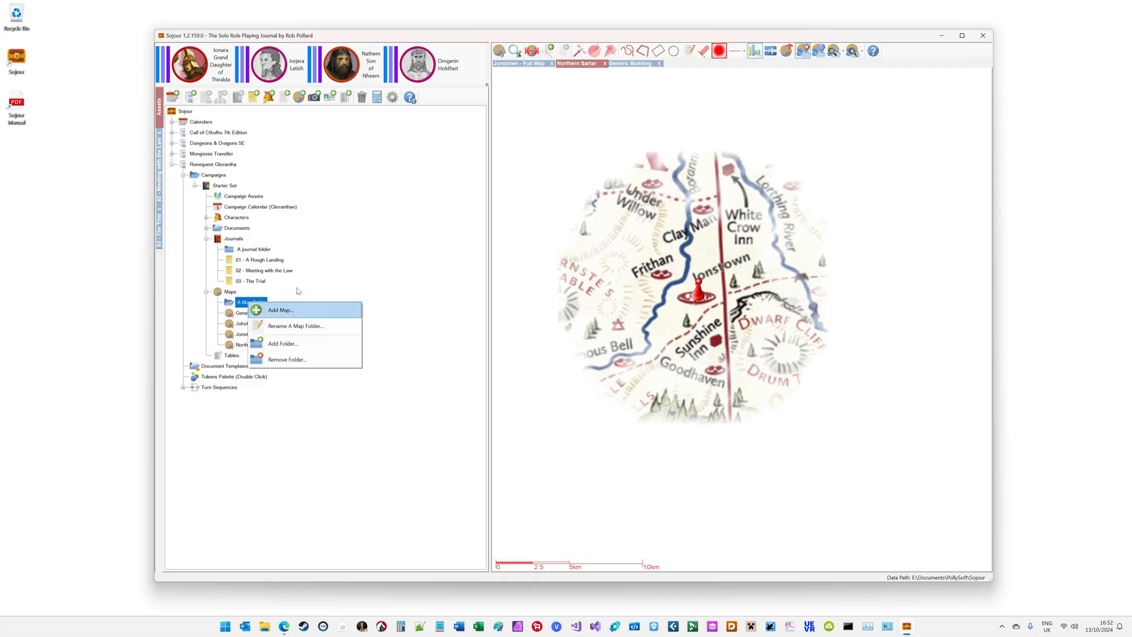
right_click(245, 249)
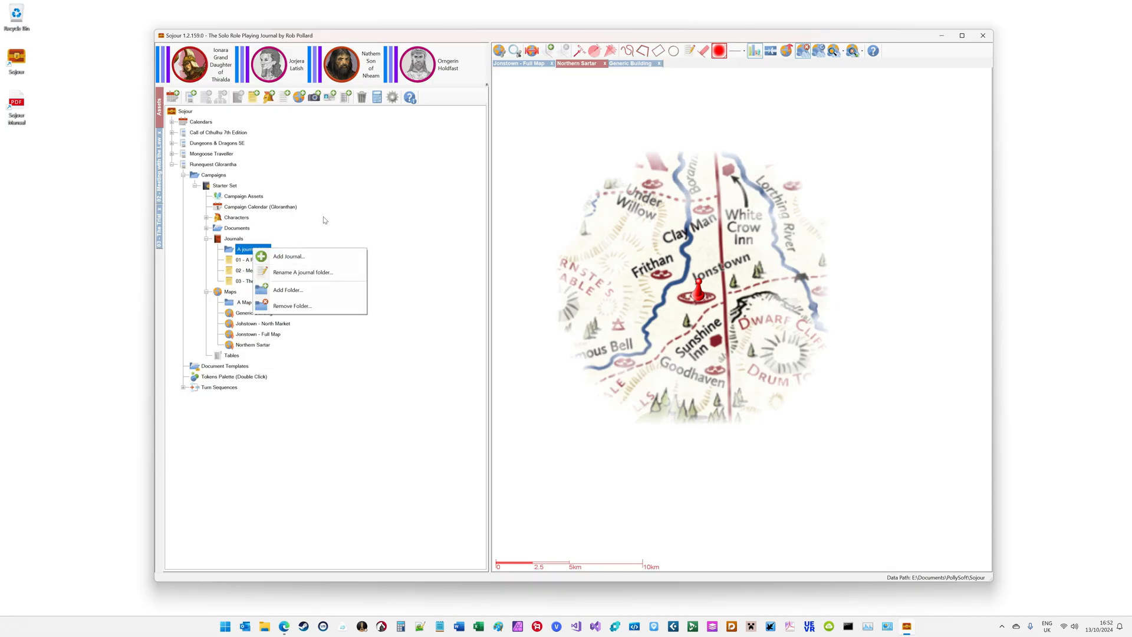
click(236, 217)
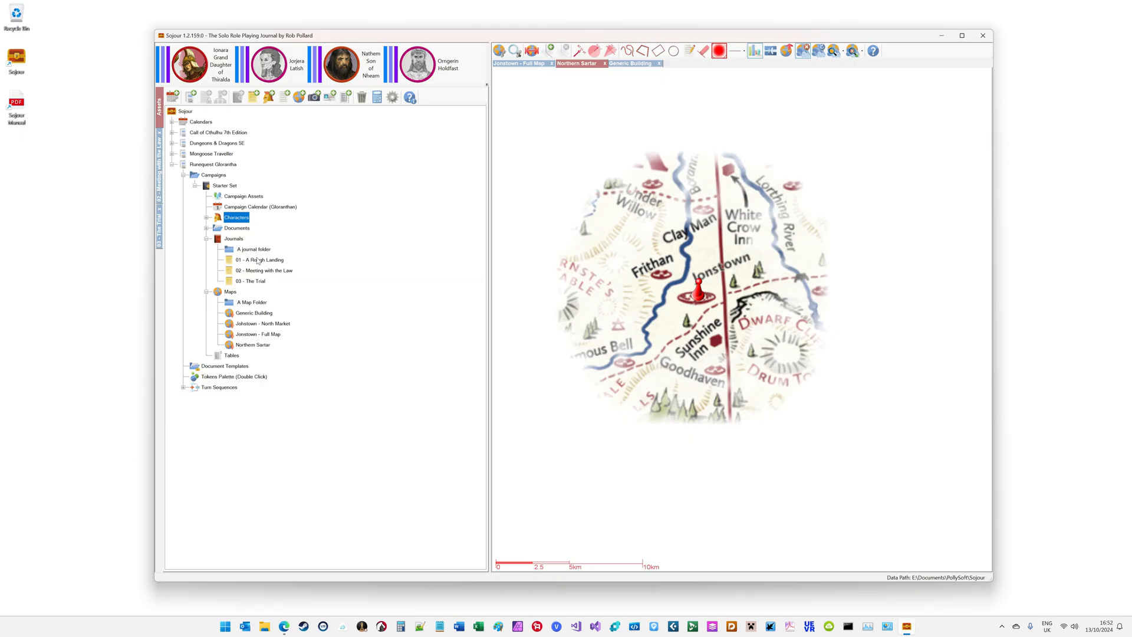
click(253, 249)
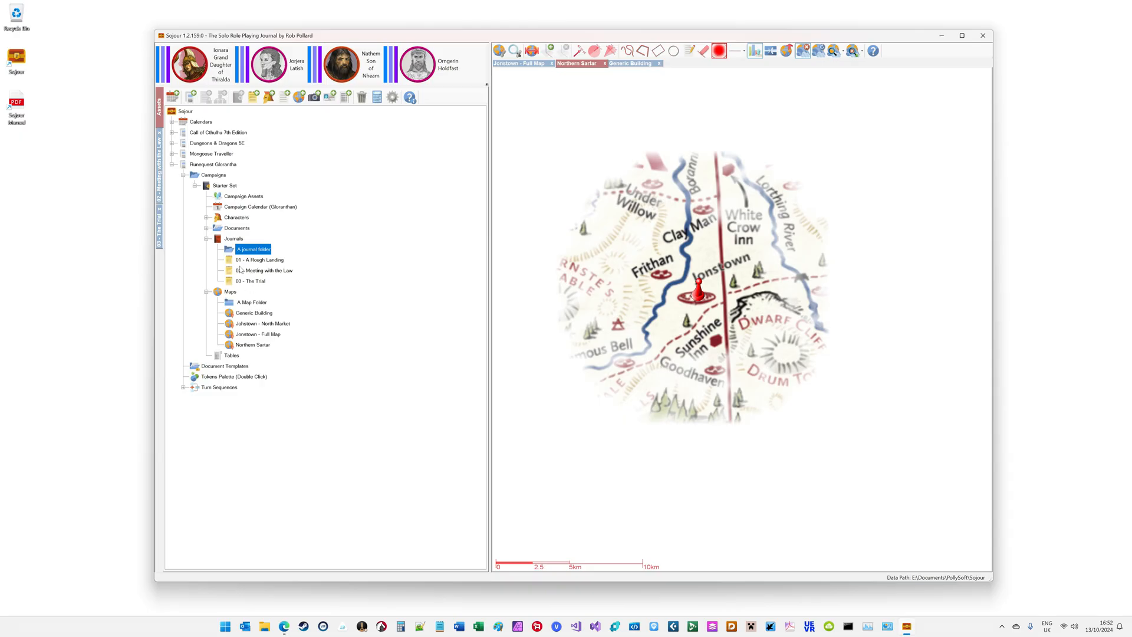
click(259, 260)
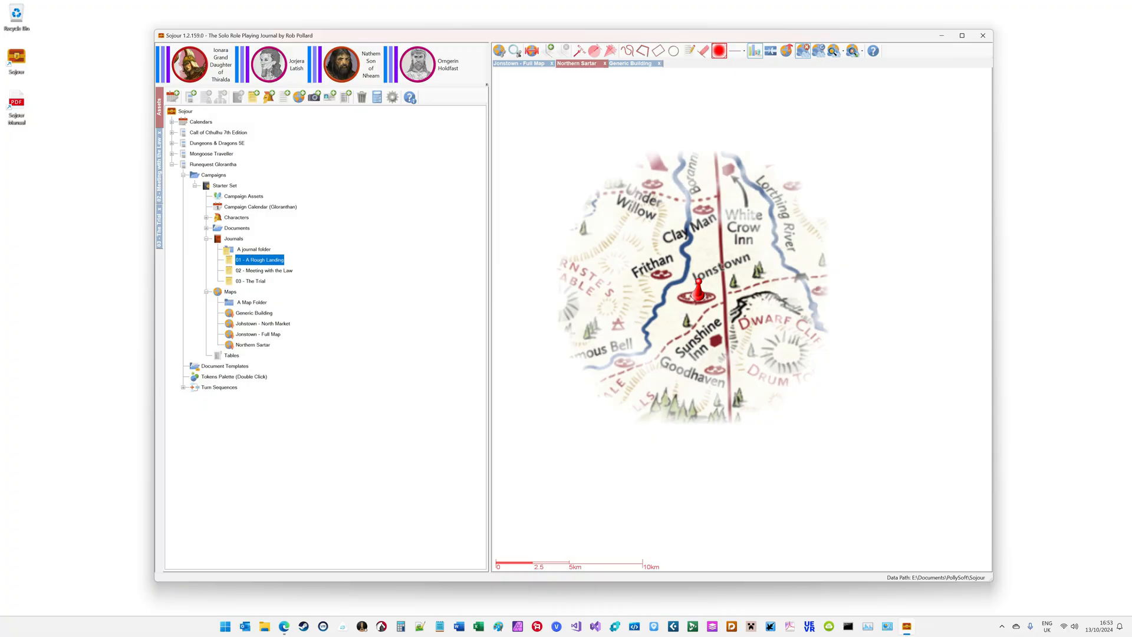
click(264, 270)
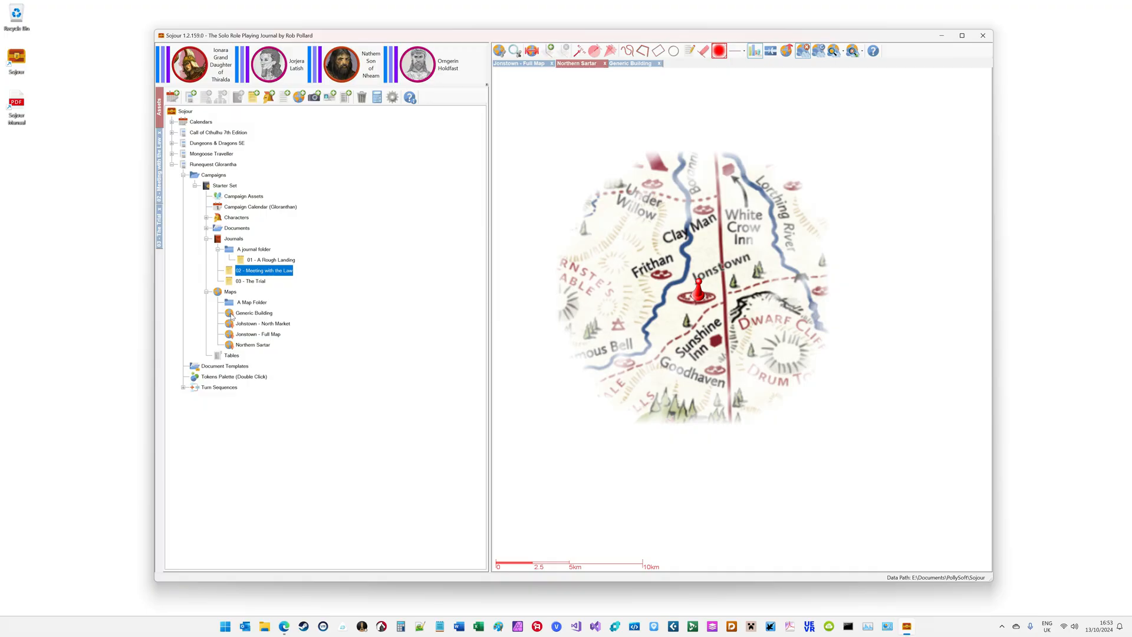
- Move the Generic Building map into A Map Folder
click(253, 311)
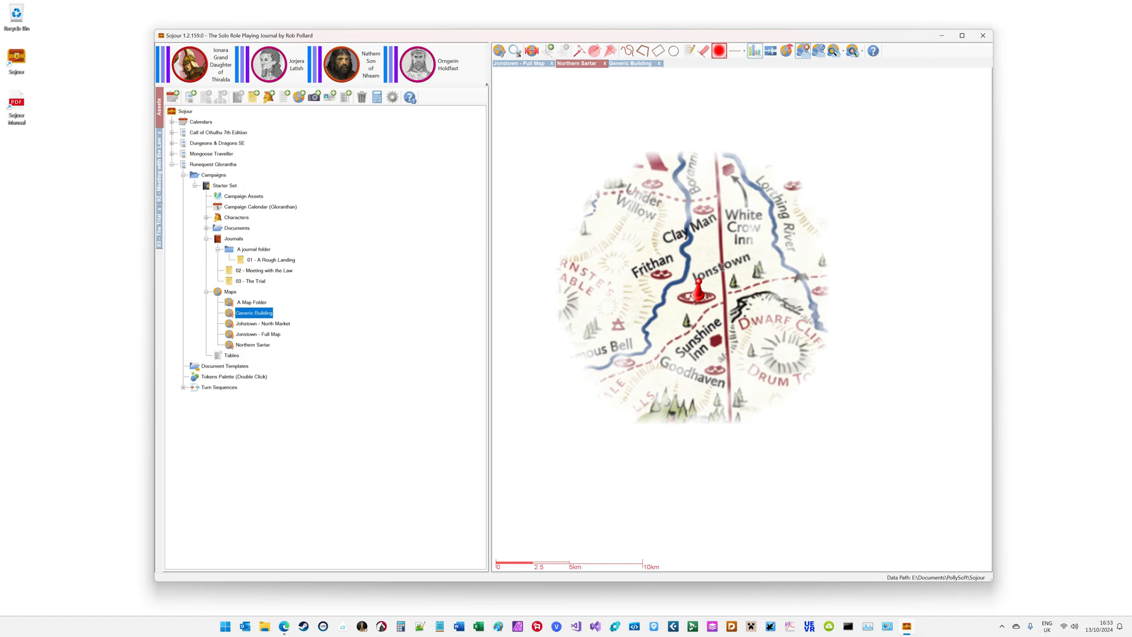
click(263, 324)
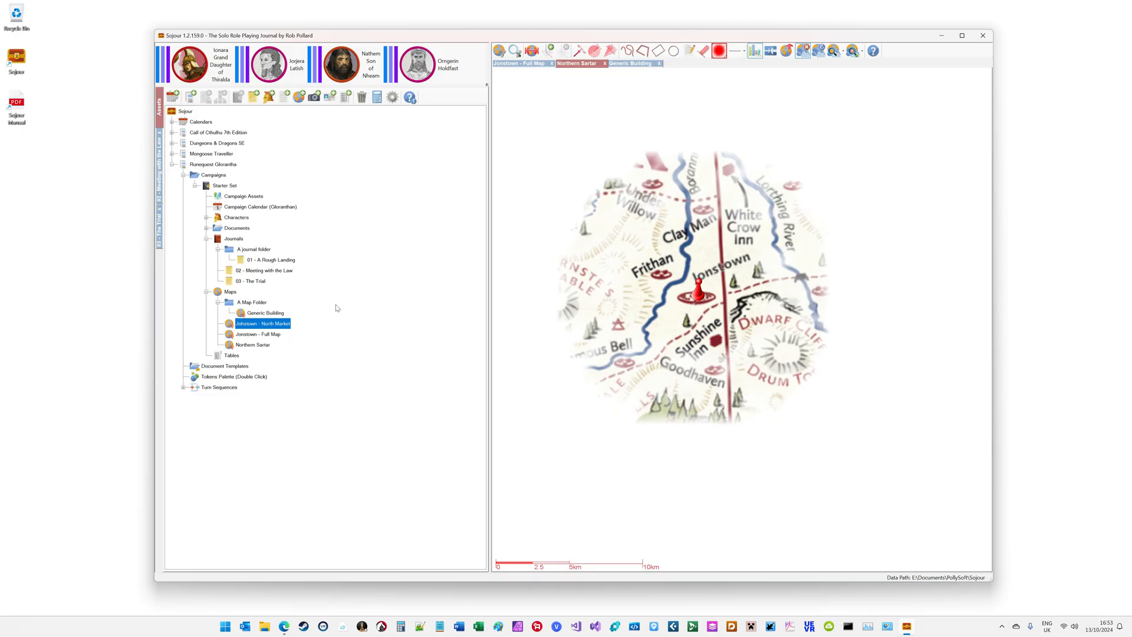
- Add 'Another folder' inside A journal folder, and 'Another test folder' inside it
right_click(252, 249)
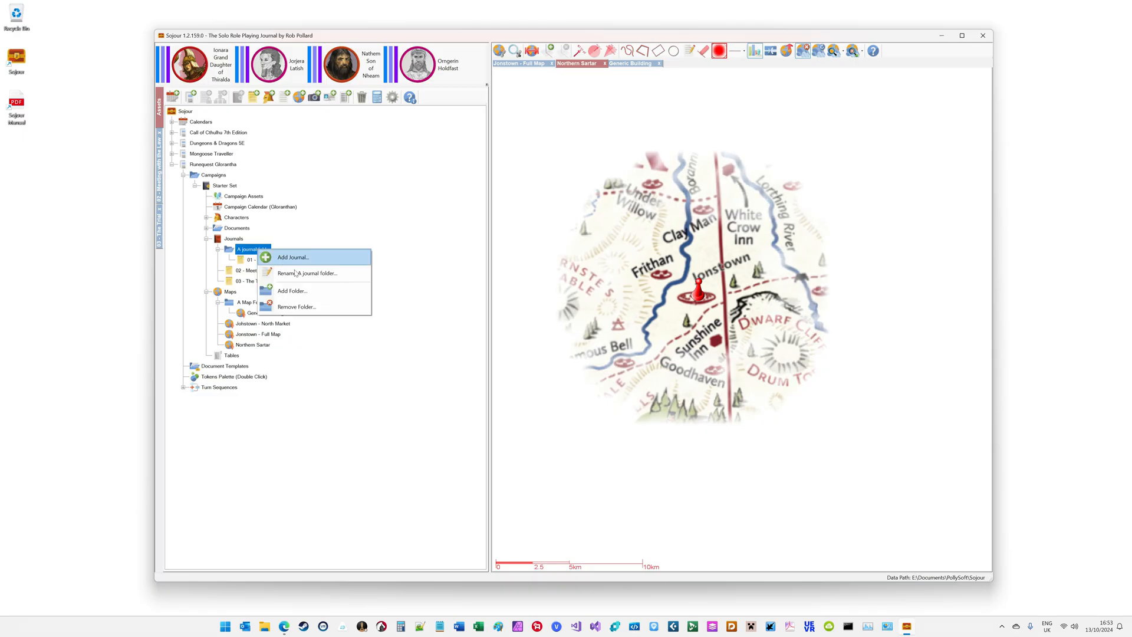
click(293, 290)
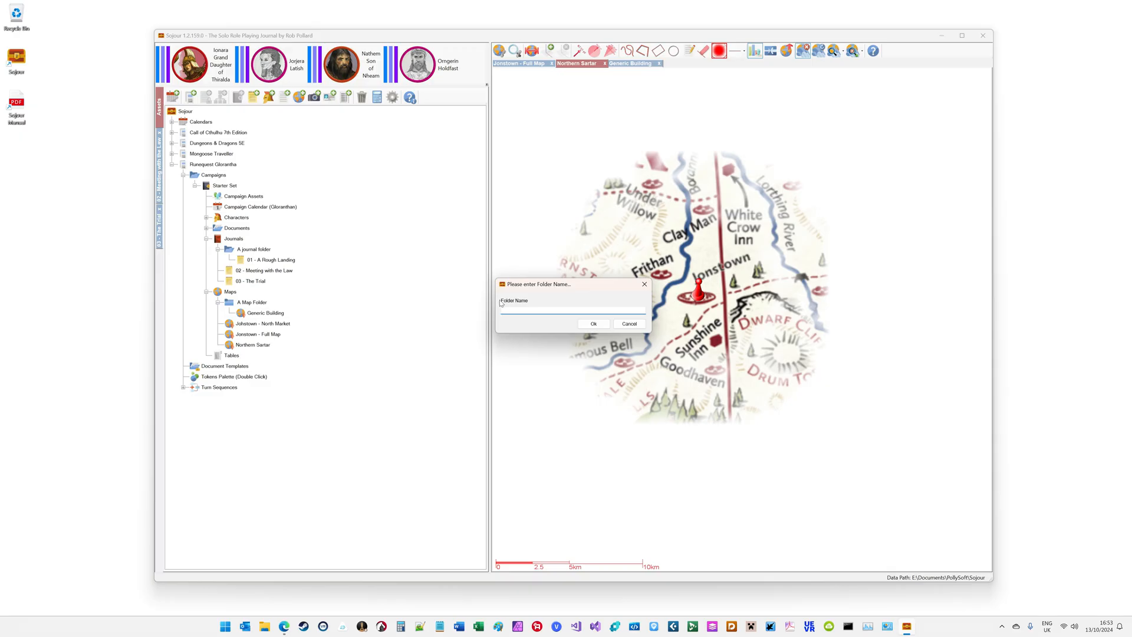
text(Another)
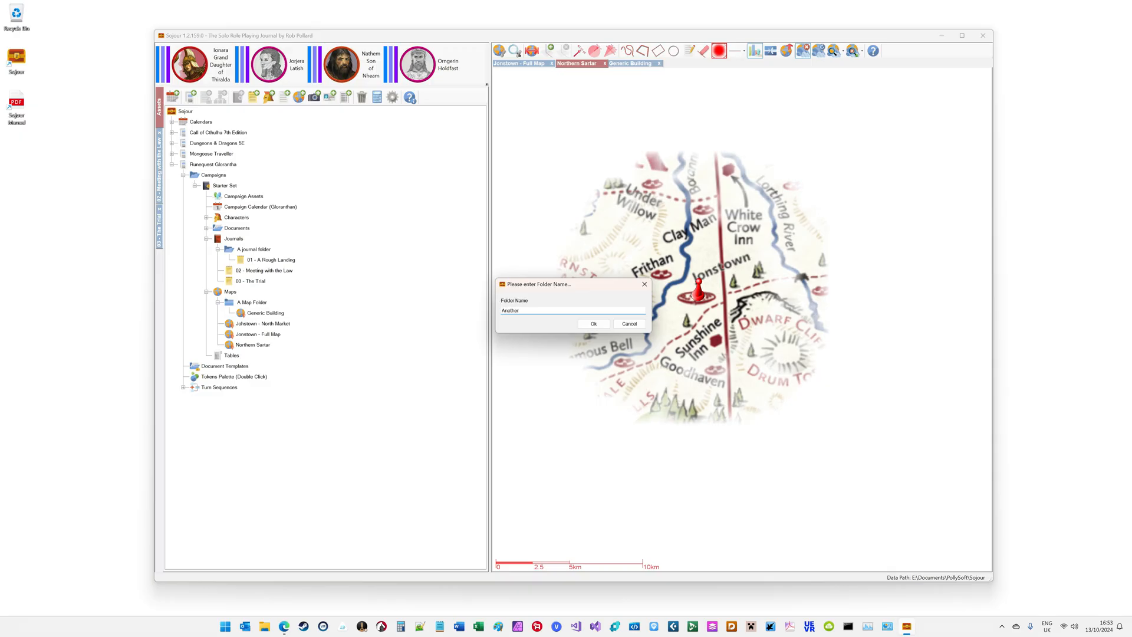
text(folder)
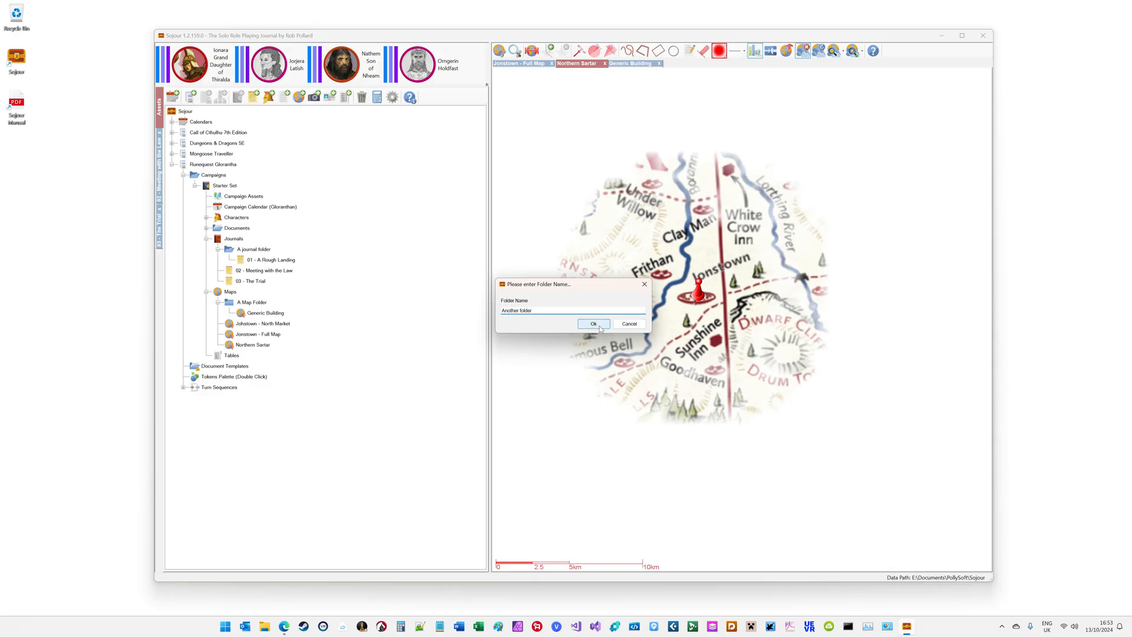
click(594, 323)
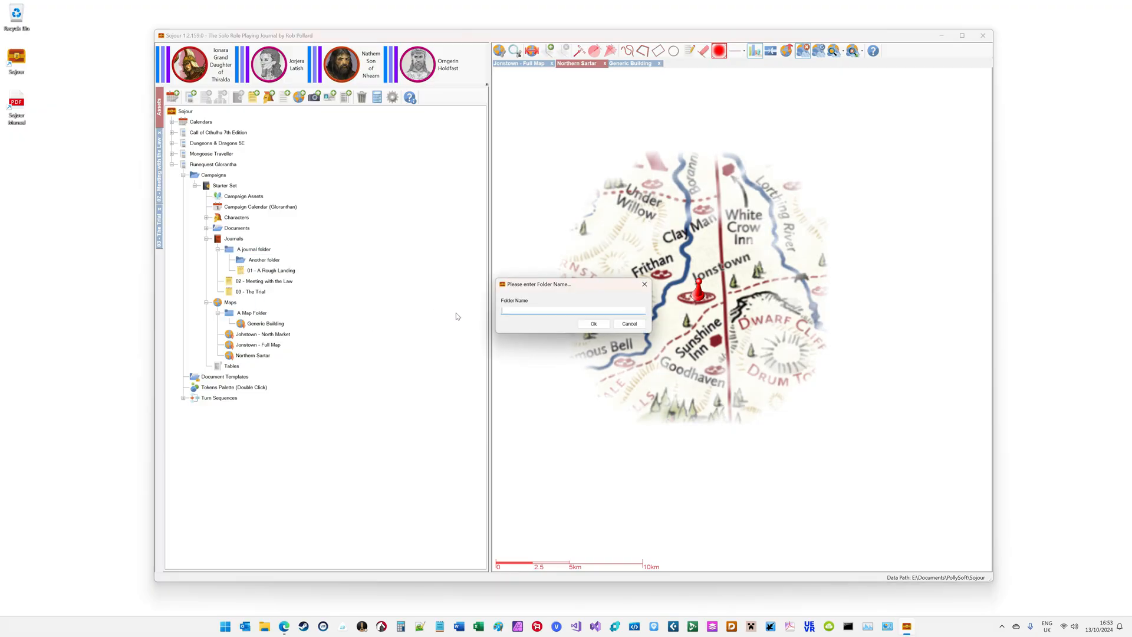
text(Another test folder)
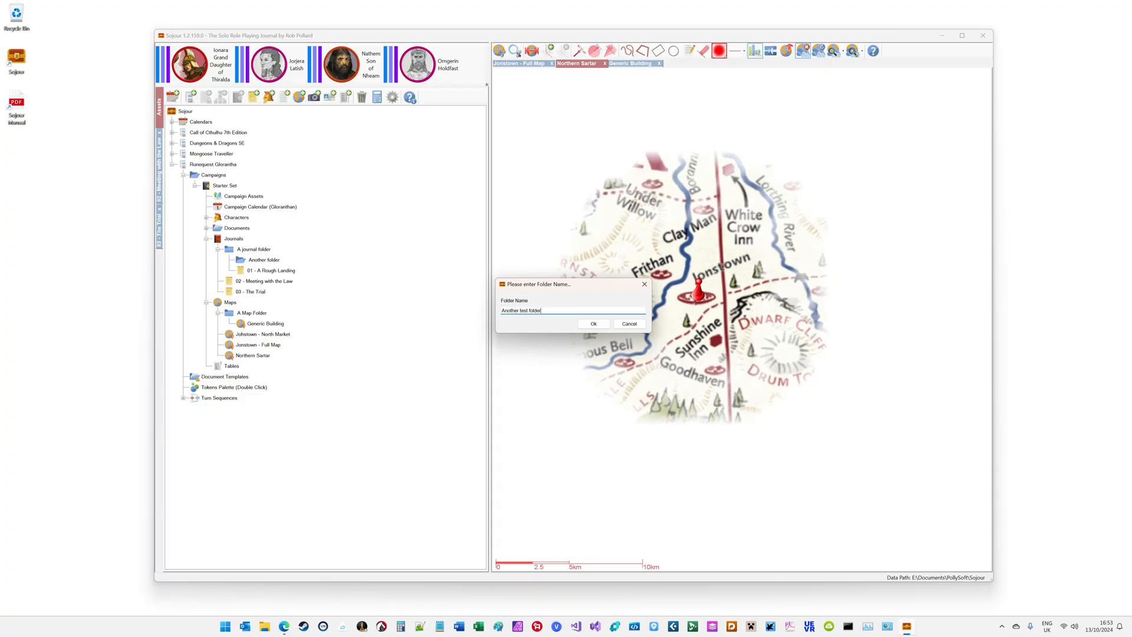
click(593, 323)
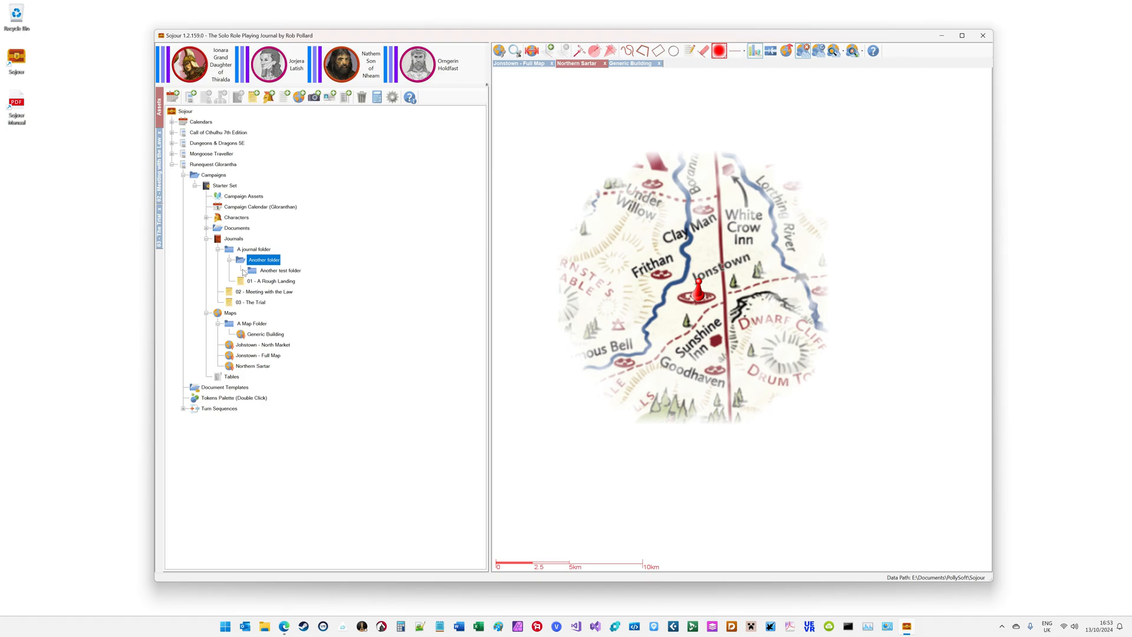
- Add a folder named 'One more' inside Another folder
right_click(263, 260)
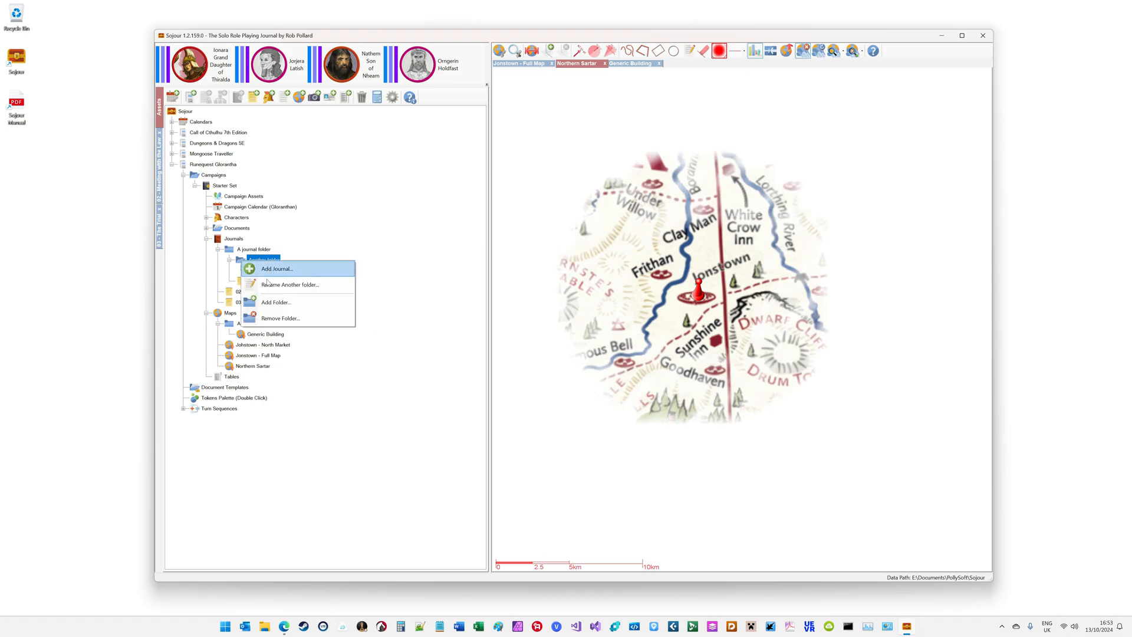
click(275, 302)
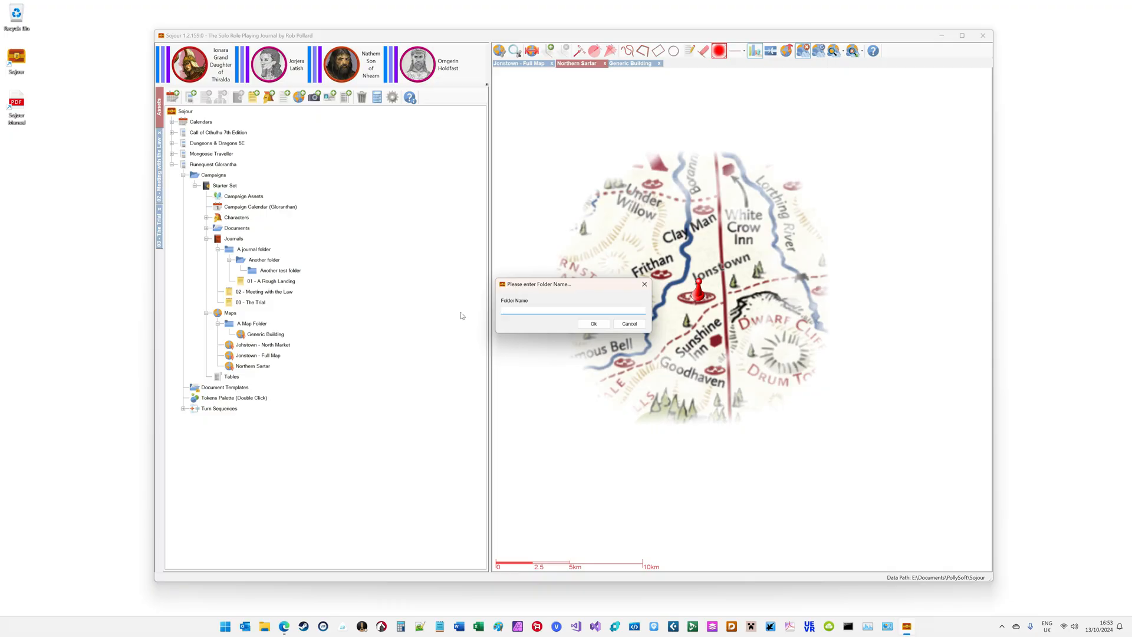
text(One more)
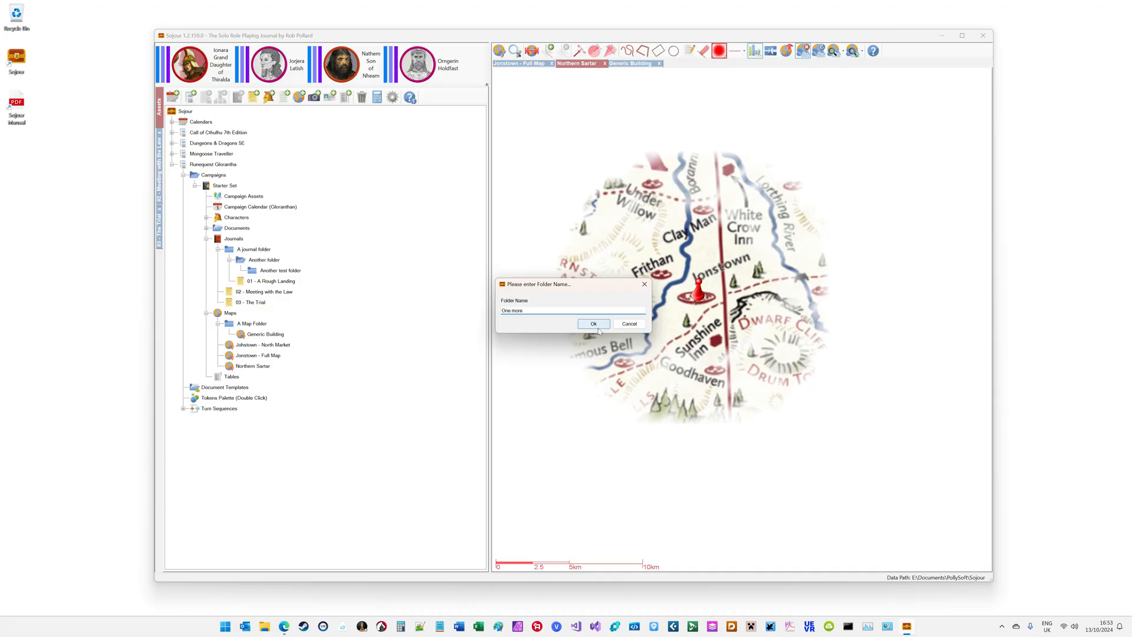
click(593, 323)
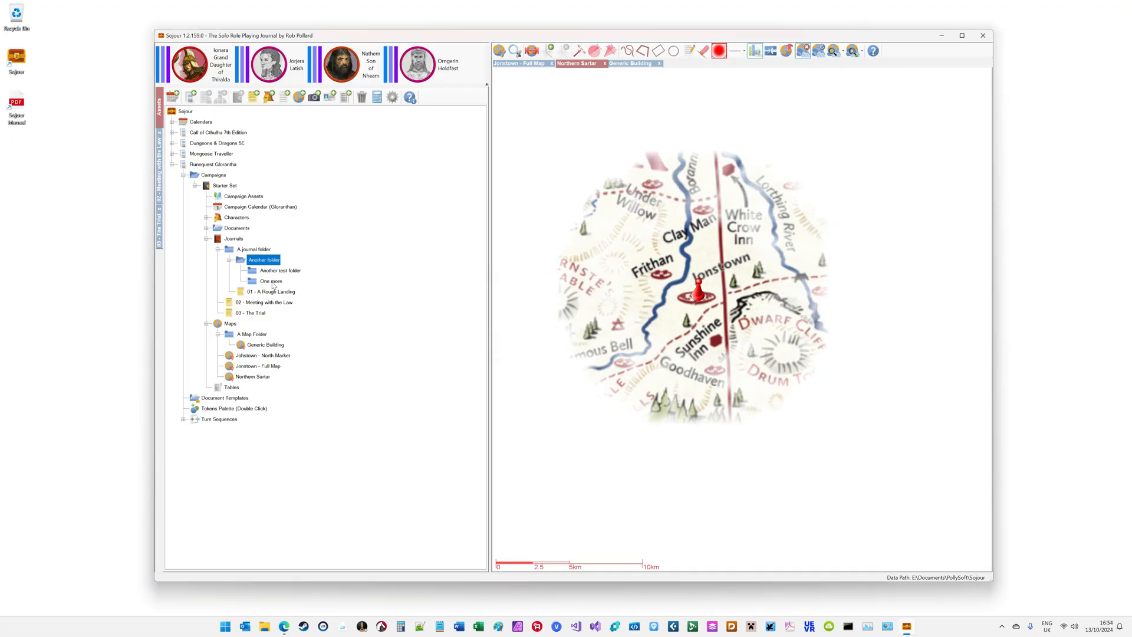
- Add 'The deepest folder' inside One more
right_click(271, 281)
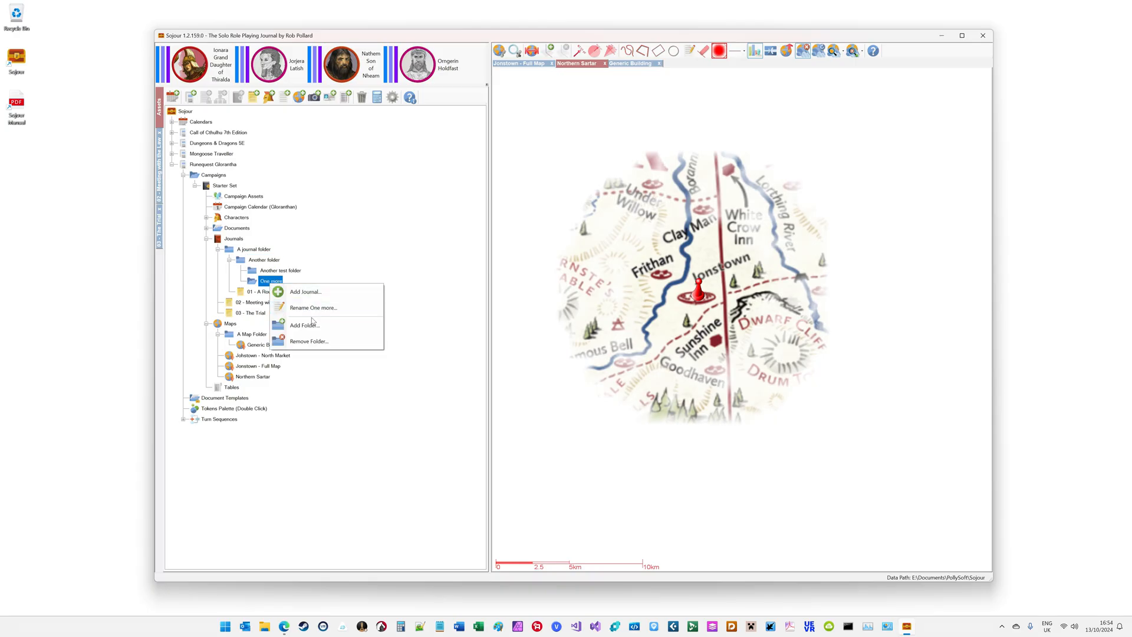
click(303, 325)
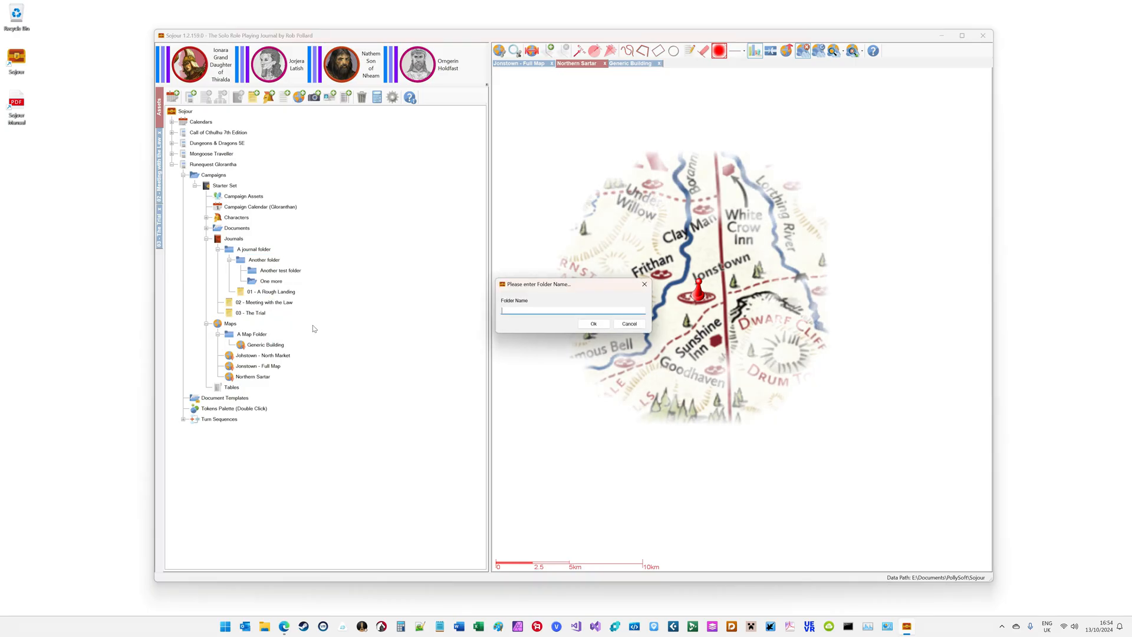
text(The deepest)
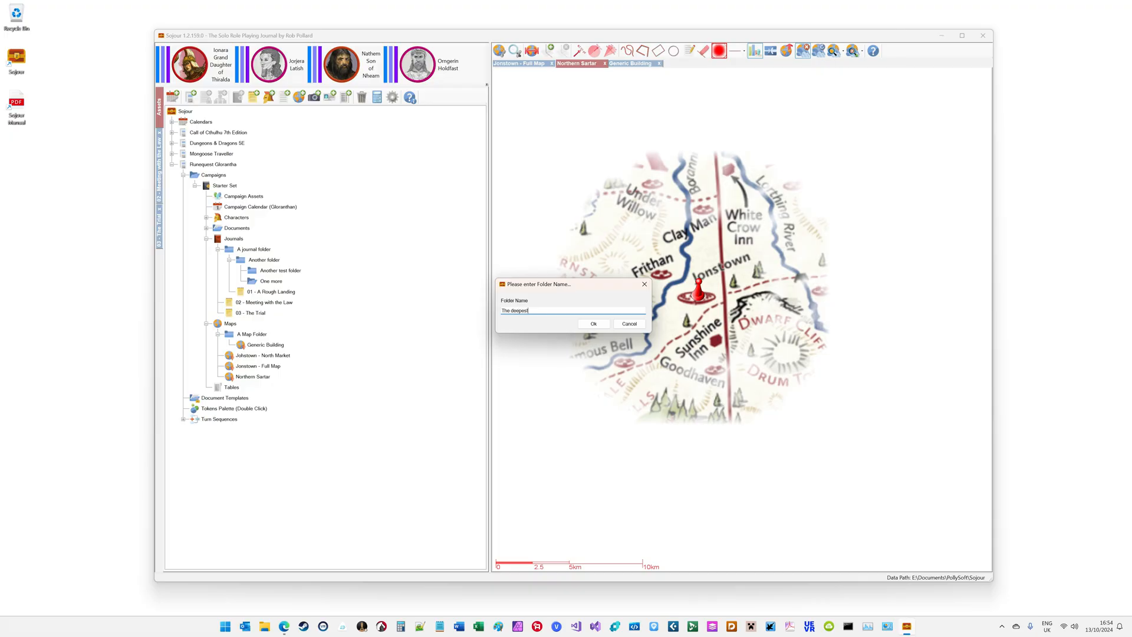
text(folder)
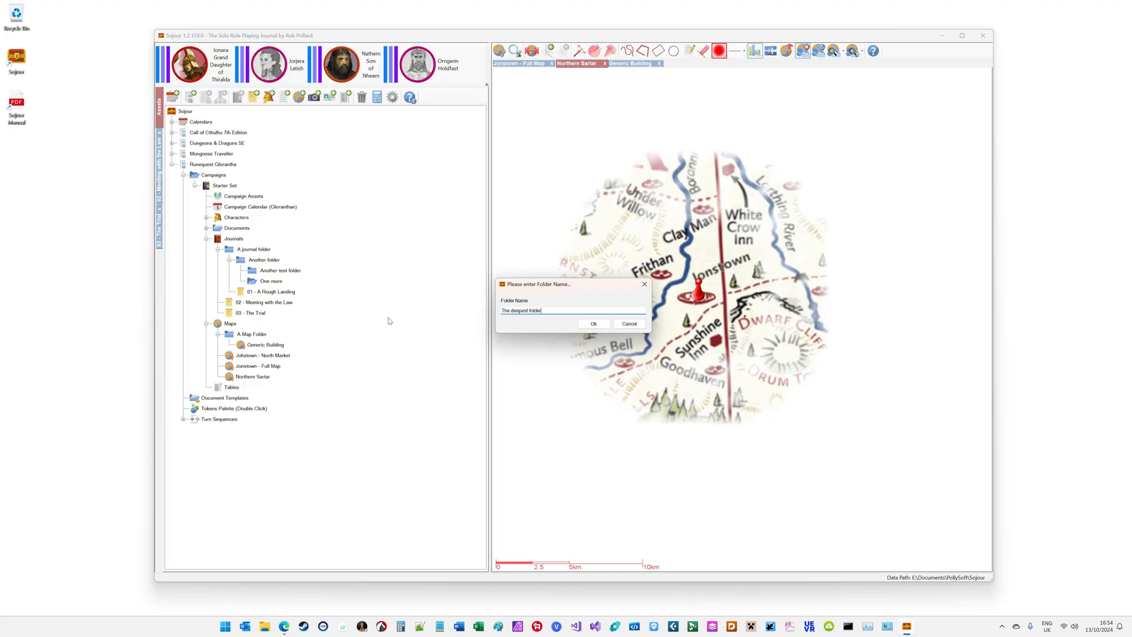
click(593, 324)
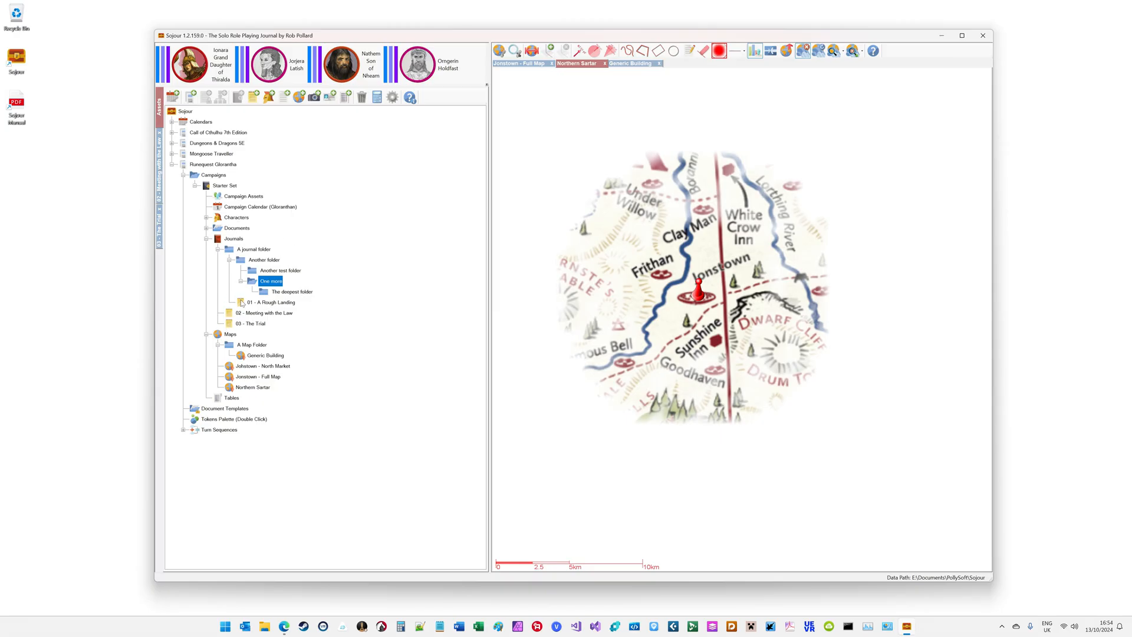
click(266, 313)
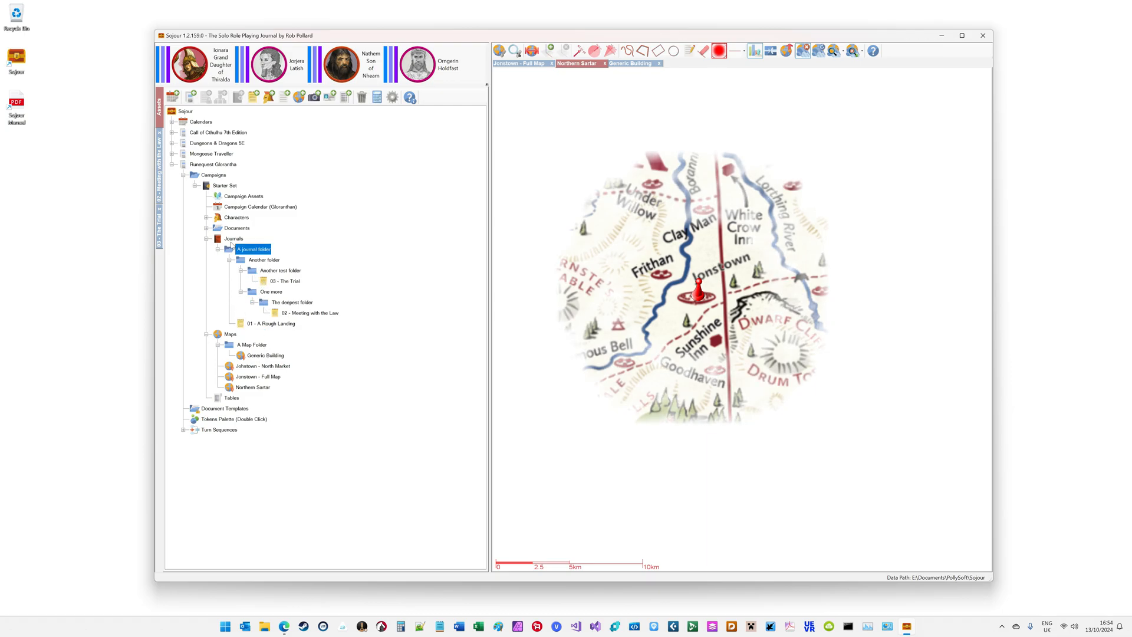
- Move 02 - Meeting with the Law into The deepest folder and add a journal named 'Test' in Another test folder
click(284, 280)
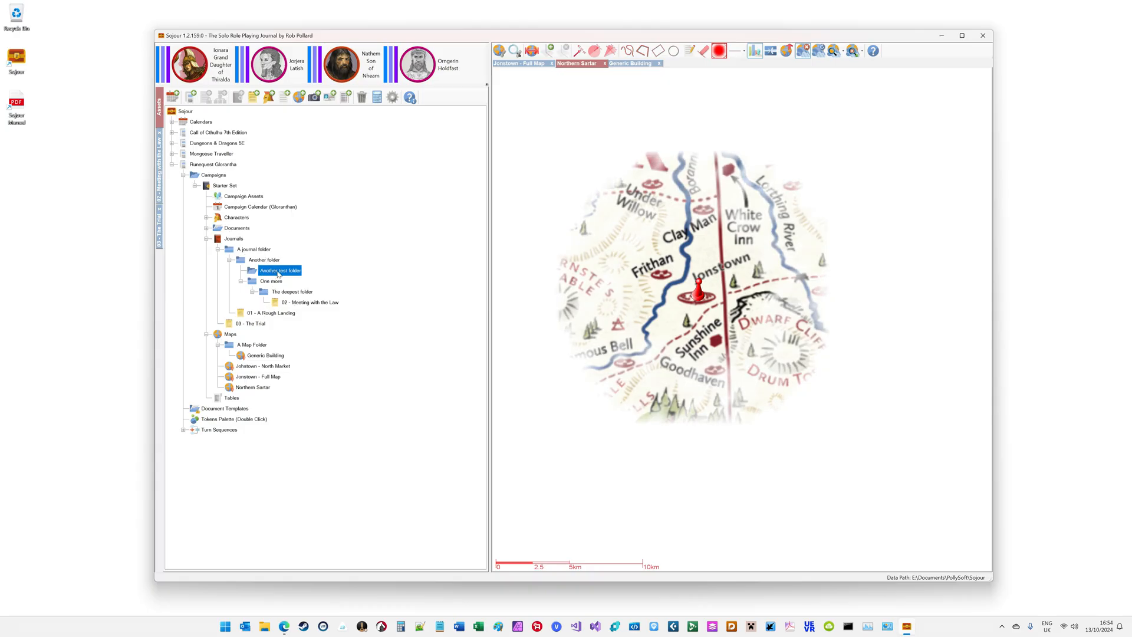
right_click(281, 270)
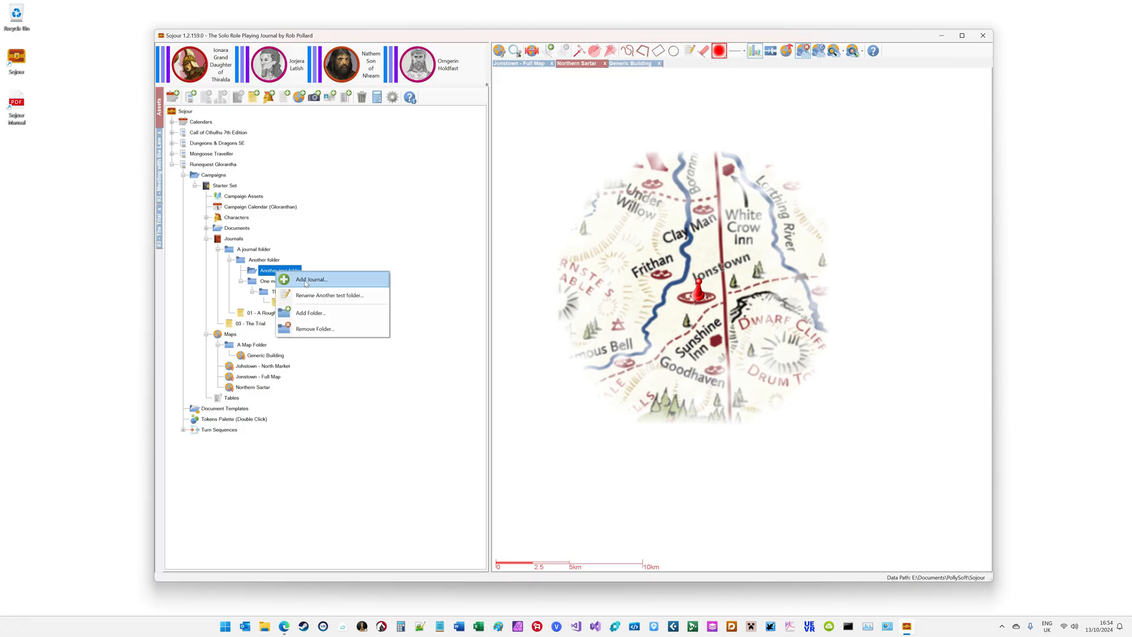
click(311, 279)
text(Test)
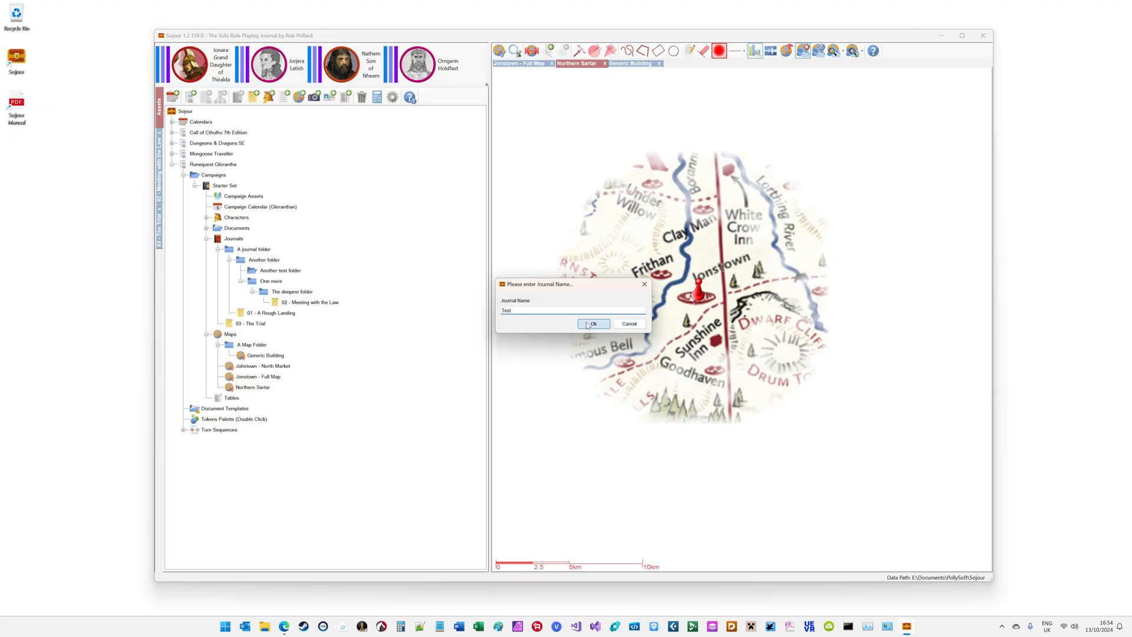
click(591, 323)
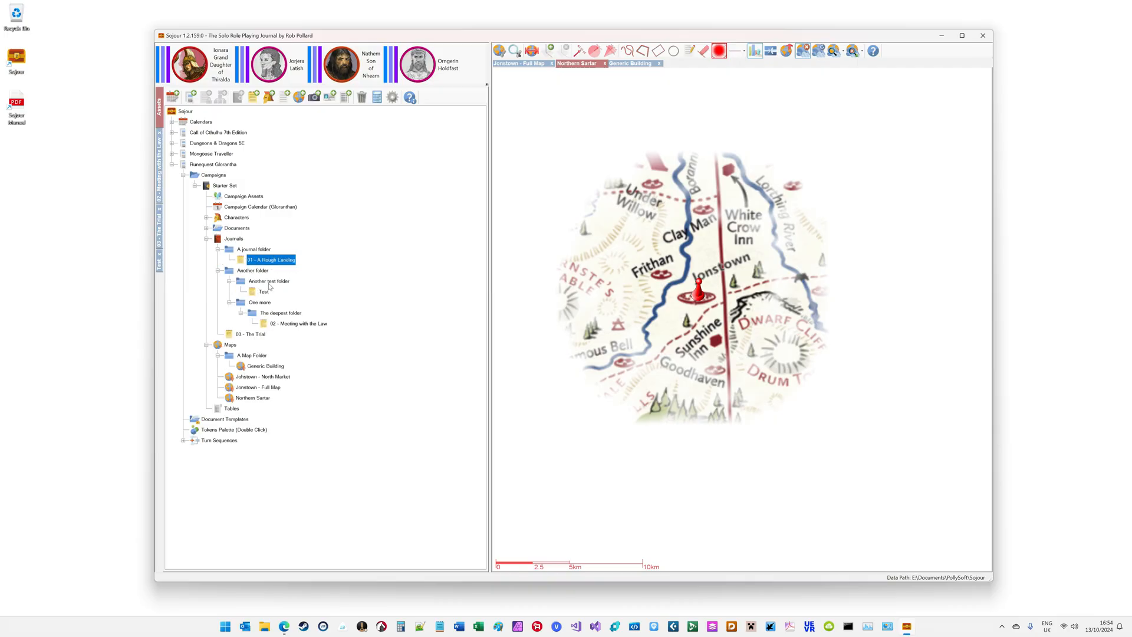
mouse_move(303, 314)
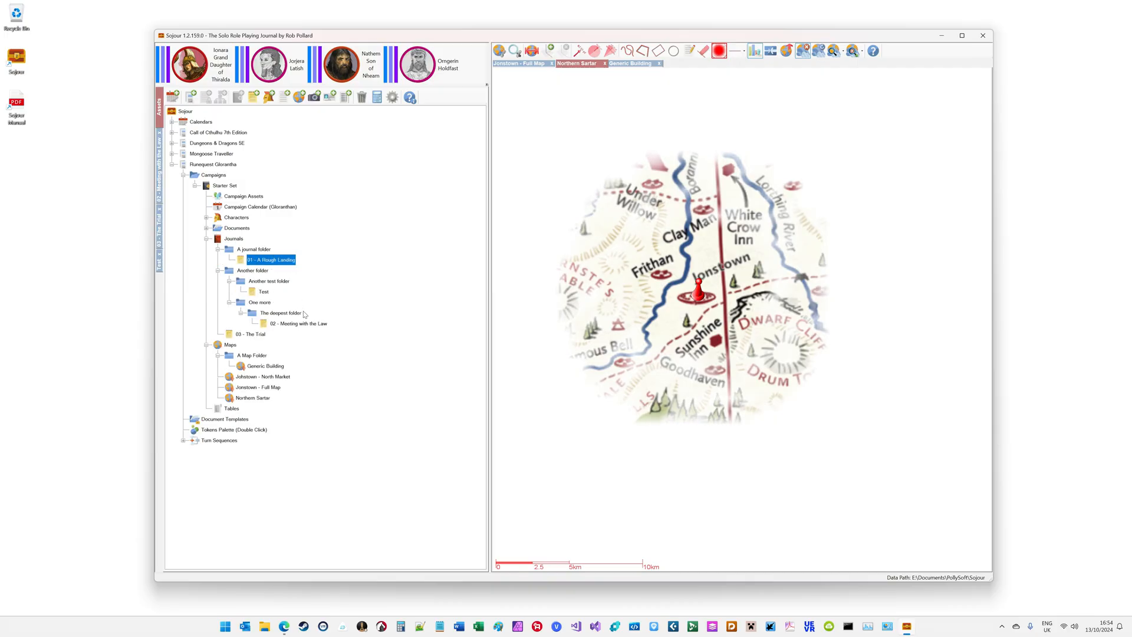